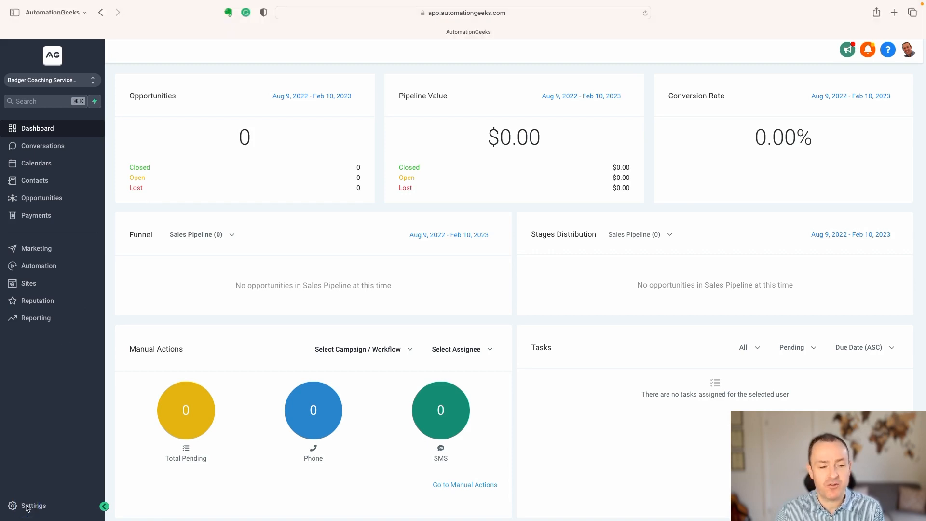
- Open Settings and go to Custom Values under Other Settings
{"action": "left_click", "coordinate": [33, 506]}
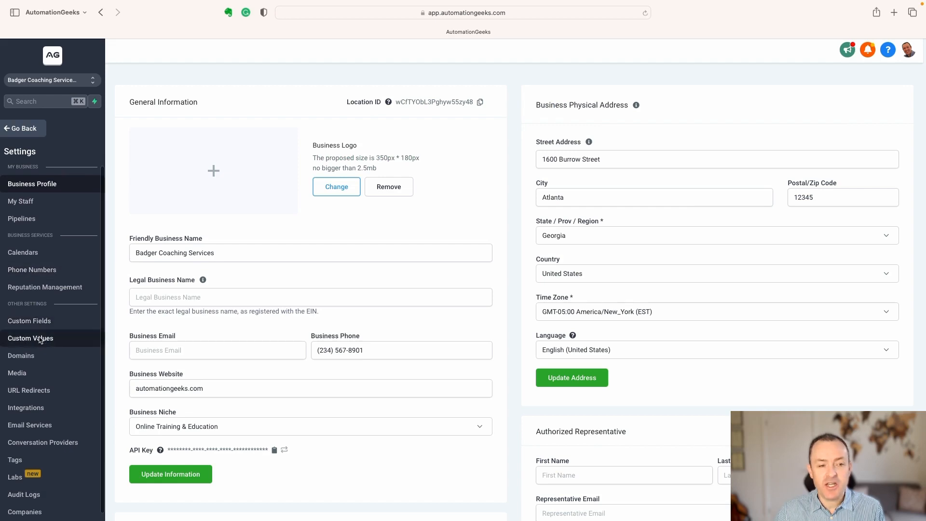
{"action": "left_click", "coordinate": [30, 338]}
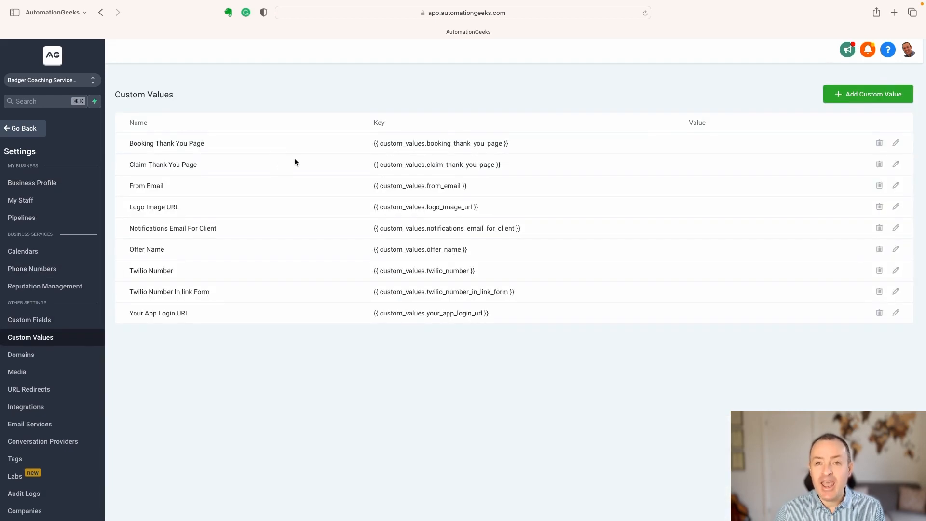
{"action": "mouse_move", "coordinate": [277, 143]}
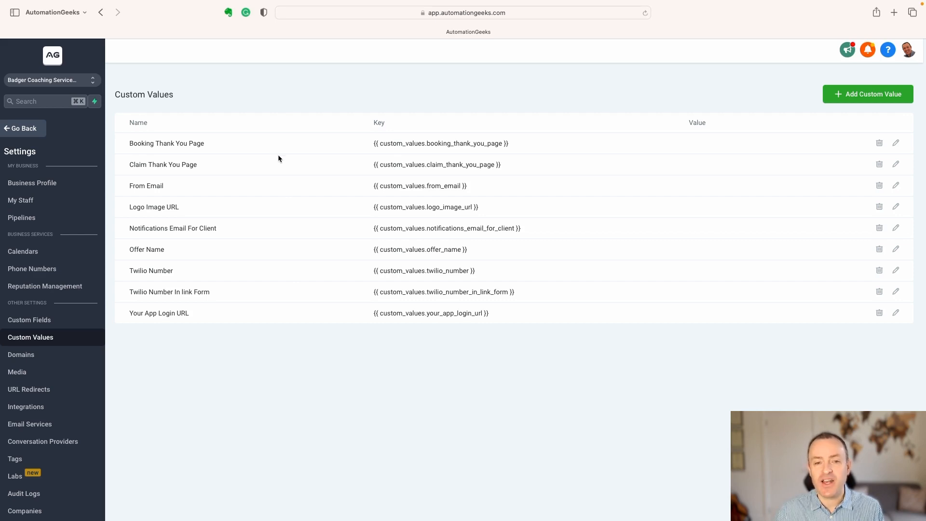
{"action": "mouse_move", "coordinate": [381, 185]}
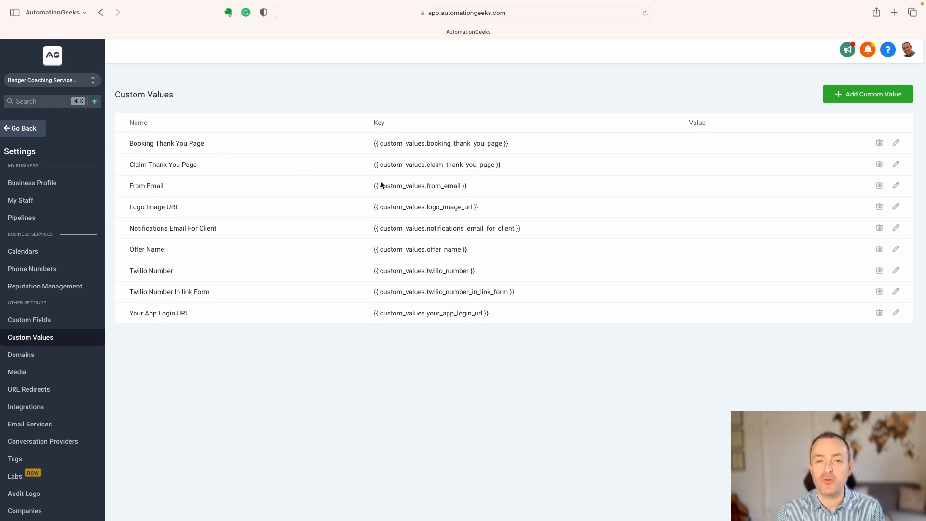
{"action": "mouse_move", "coordinate": [322, 276]}
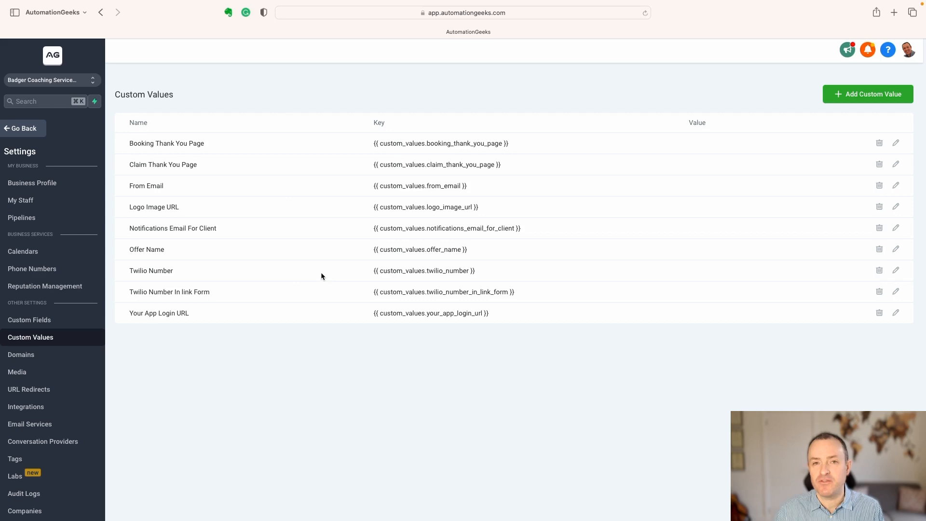
{"action": "mouse_move", "coordinate": [328, 272]}
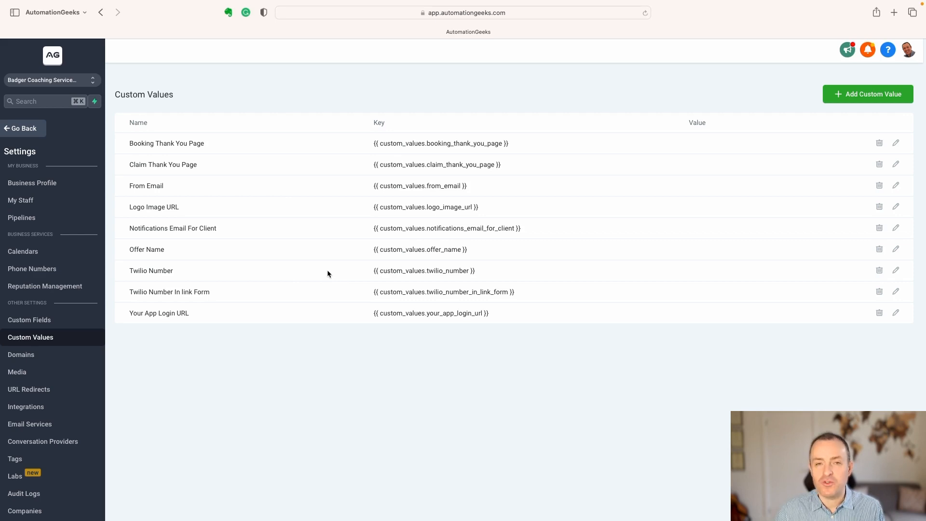
{"action": "mouse_move", "coordinate": [389, 337]}
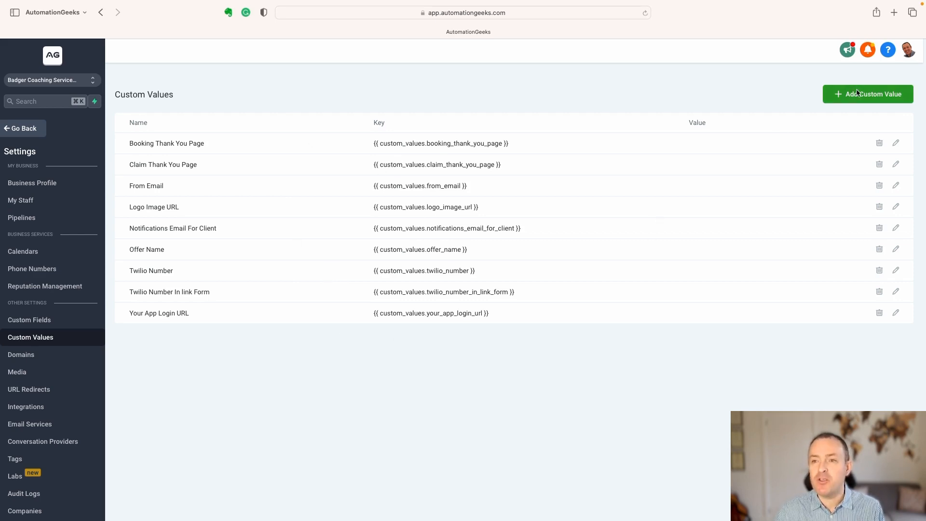
- Create custom value 'Legal Wording' with value 'Some legal wording' and save it
{"action": "left_click", "coordinate": [867, 94]}
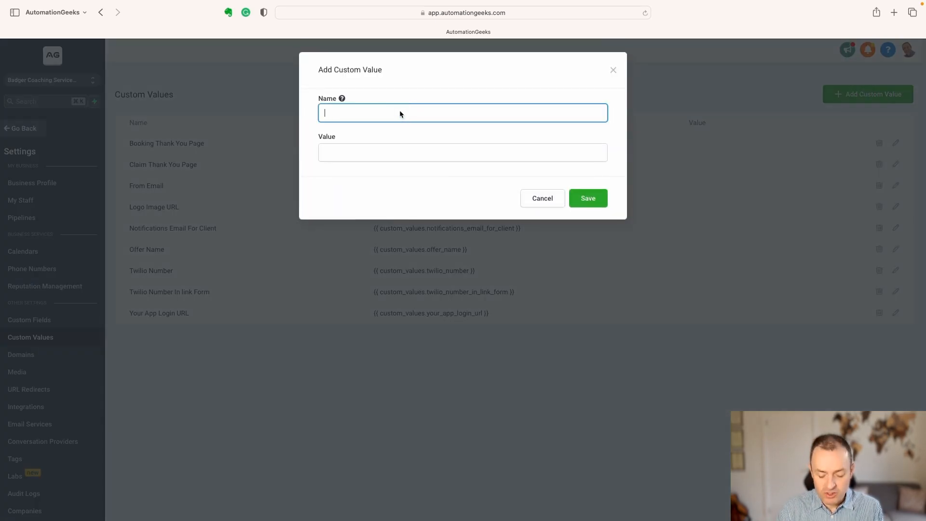
{"action": "type", "text": "Legal Wor"}
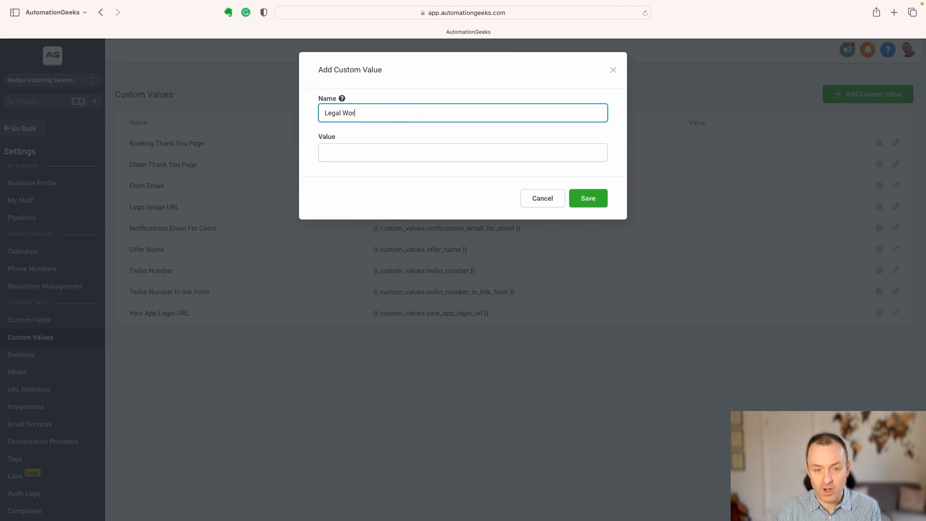
{"action": "type", "text": "ding"}
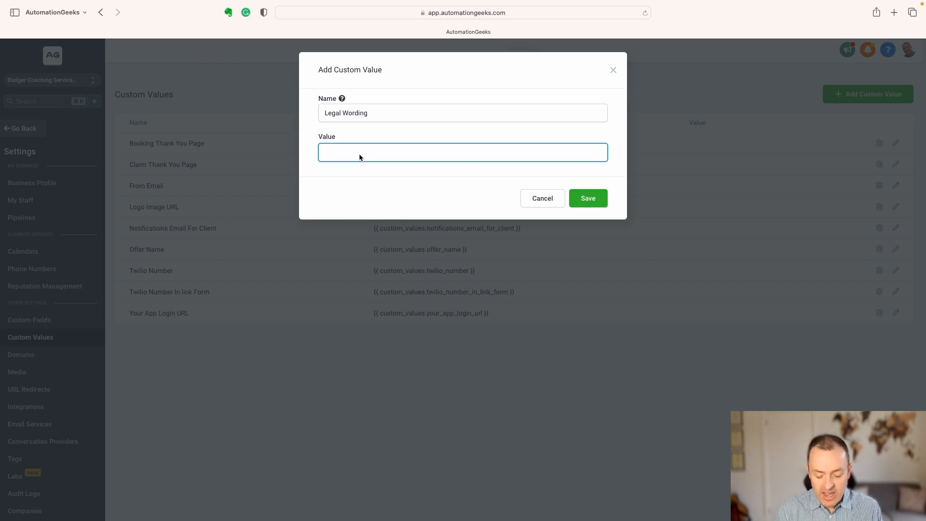
{"action": "type", "text": "Some legal wor"}
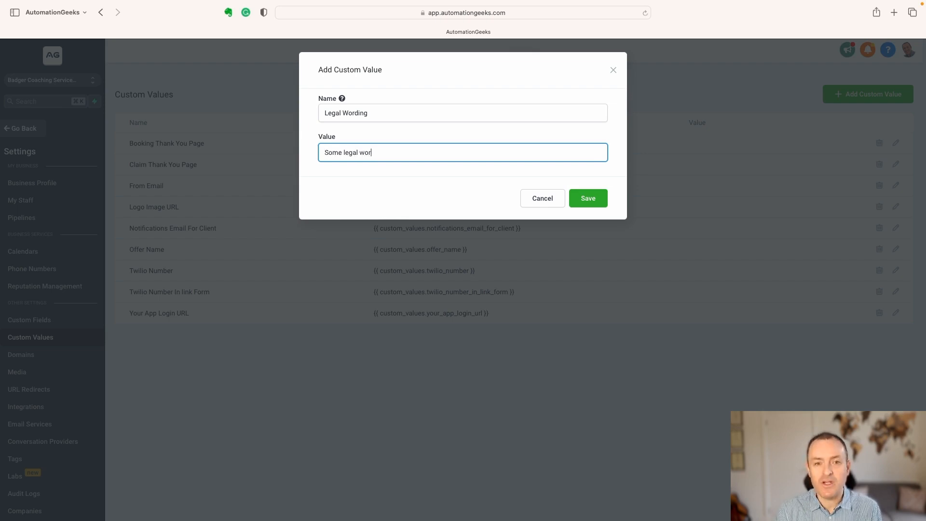
{"action": "left_click", "coordinate": [587, 198]}
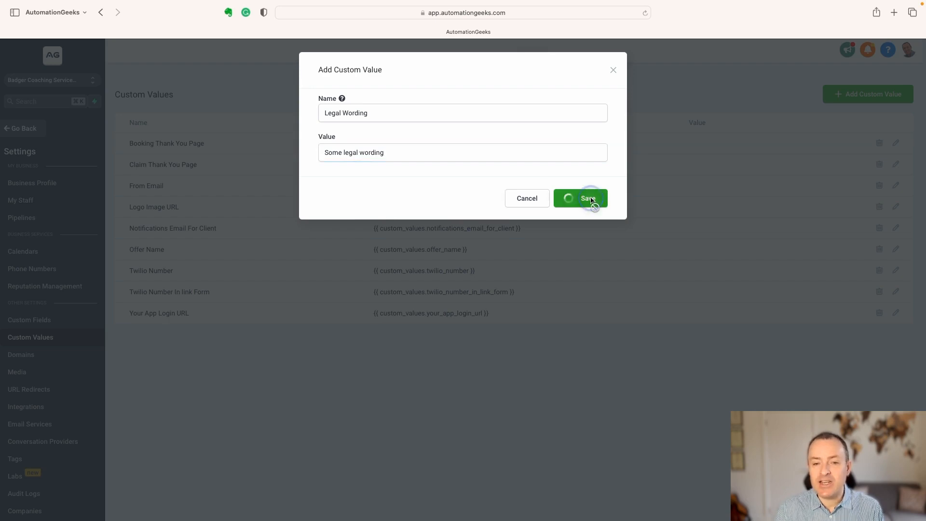
{"action": "left_click", "coordinate": [579, 198]}
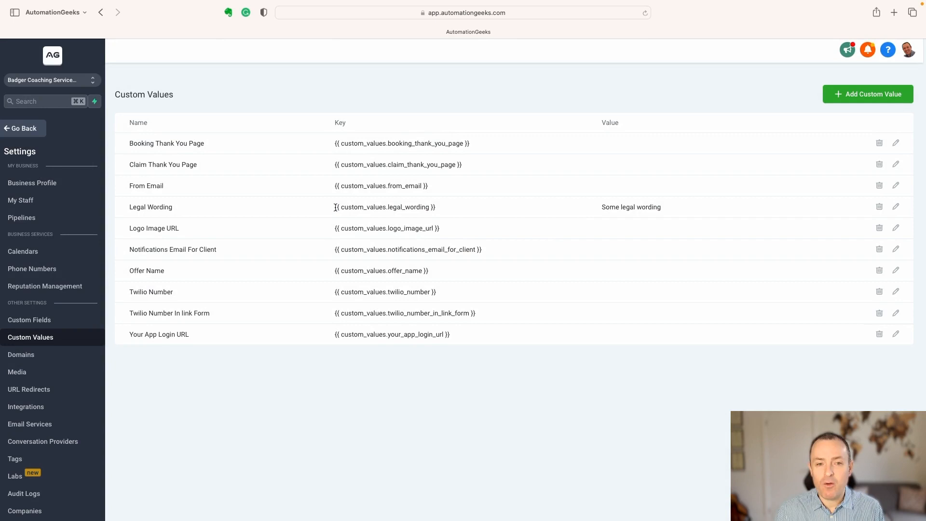
- Copy the custom_values.legal_wording key from the Legal Wording row
{"action": "double_click", "coordinate": [383, 206]}
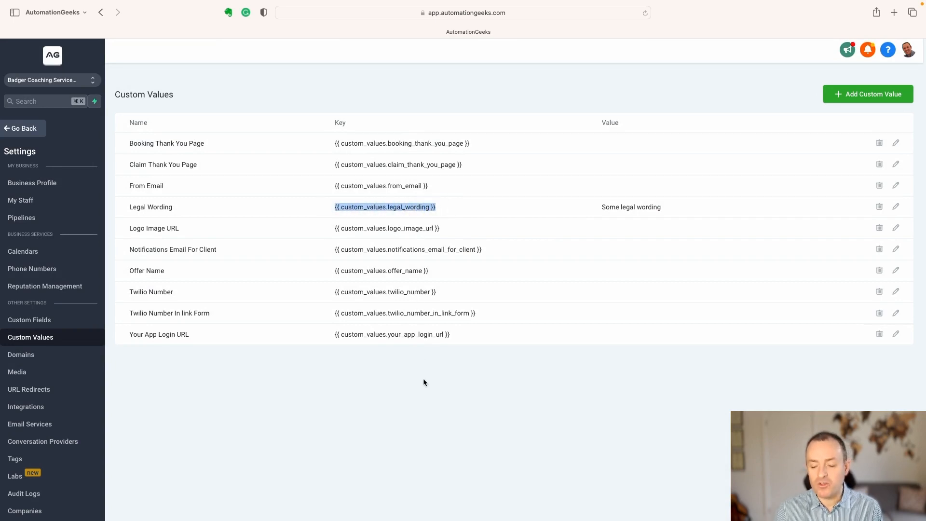
{"action": "mouse_move", "coordinate": [597, 209]}
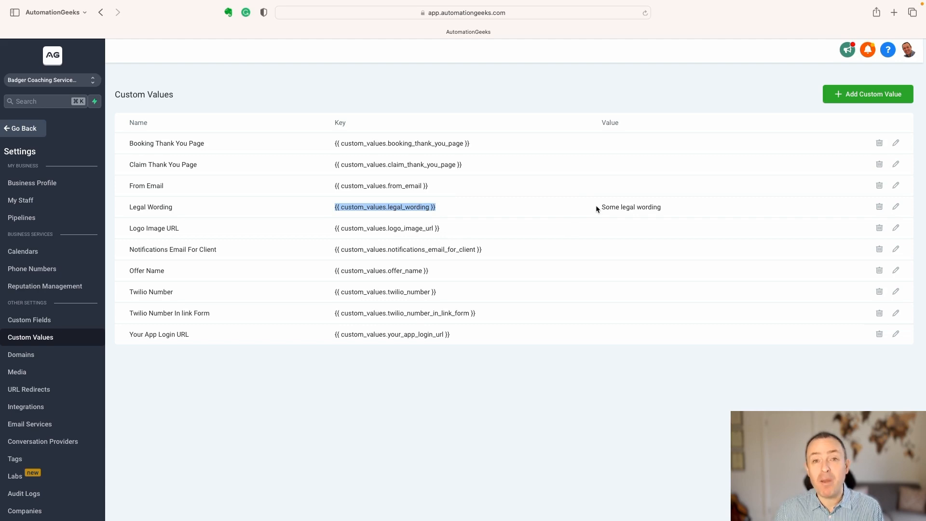
{"action": "mouse_move", "coordinate": [663, 209]}
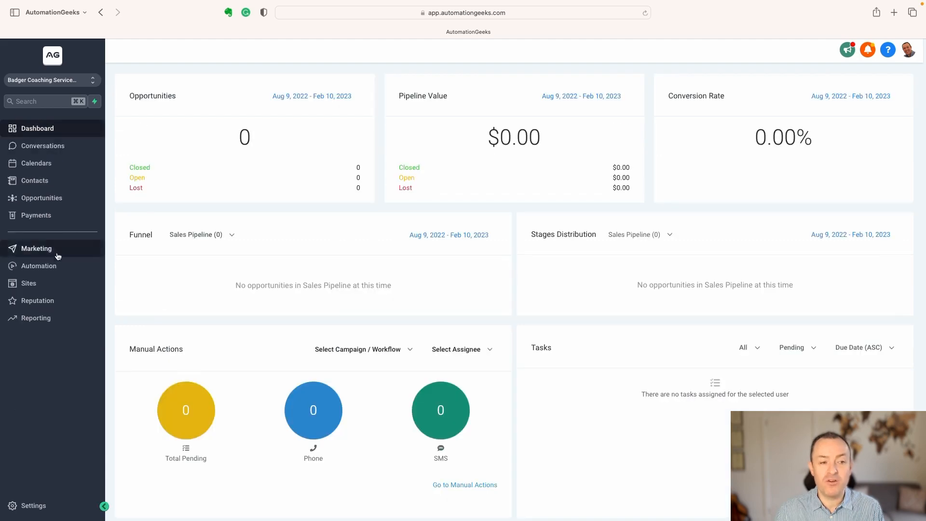
- Create a new website named 'Demo' under Sites > Websites
{"action": "left_click", "coordinate": [28, 283]}
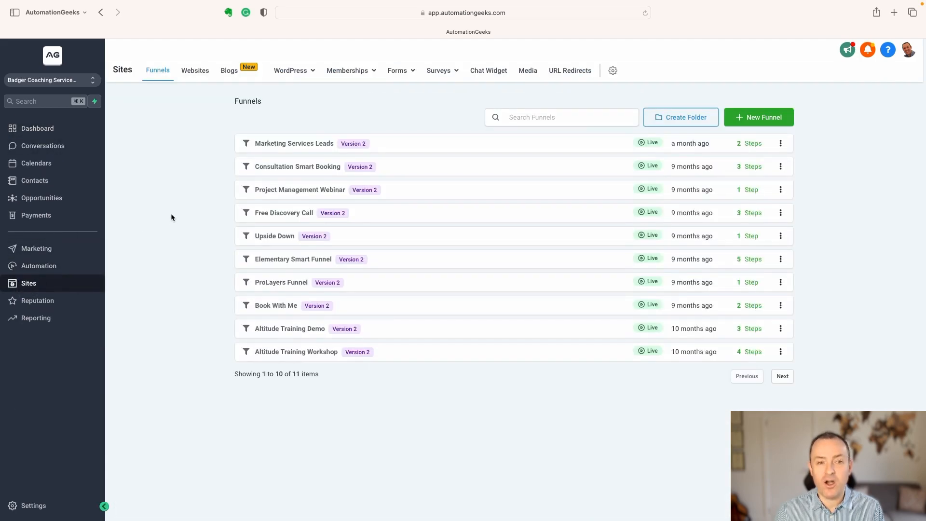
{"action": "left_click", "coordinate": [195, 70]}
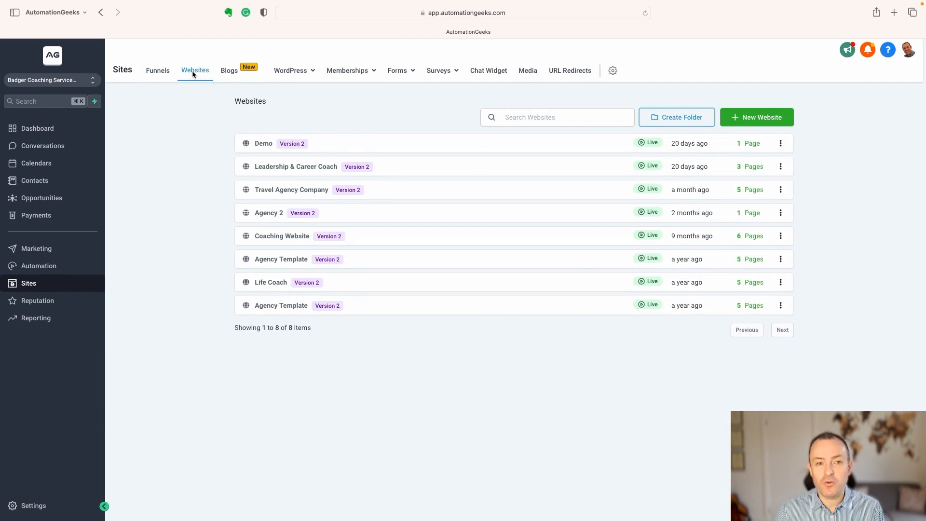
{"action": "mouse_move", "coordinate": [225, 173]}
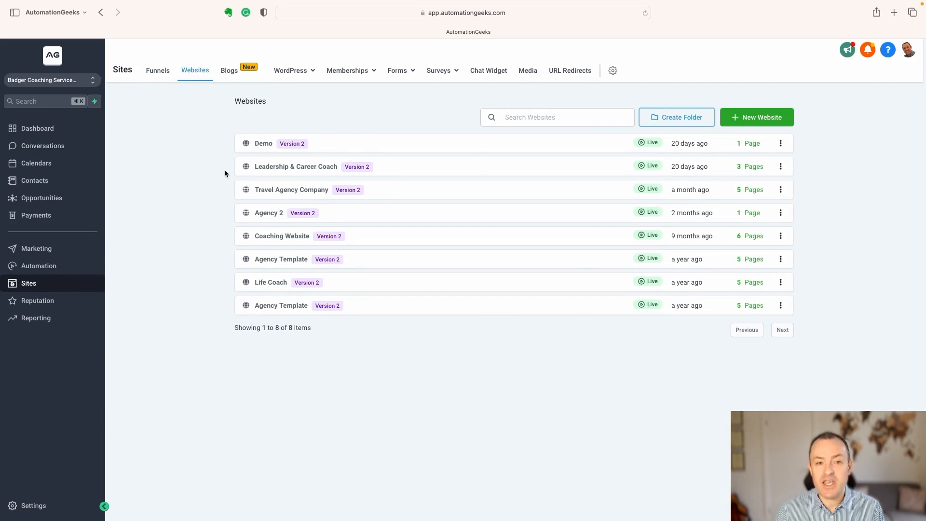
{"action": "left_click", "coordinate": [756, 116]}
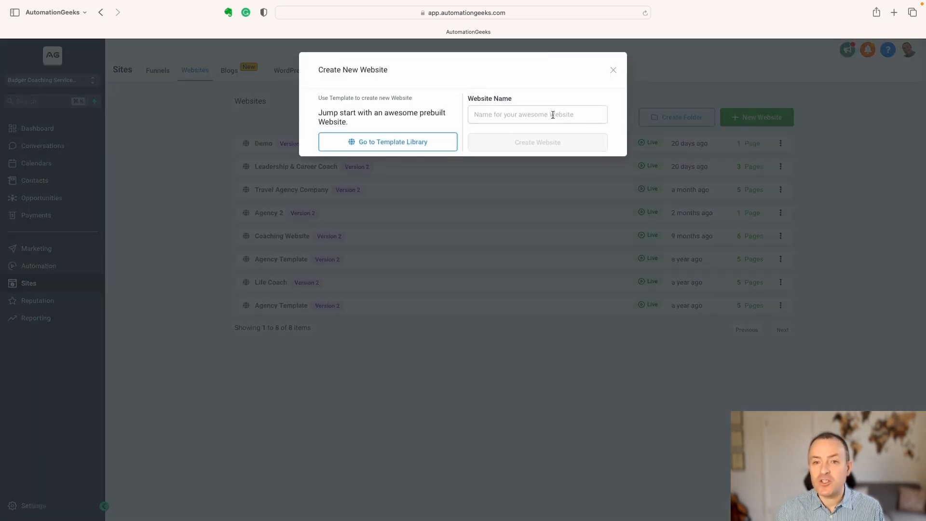
{"action": "type", "text": "Demo"}
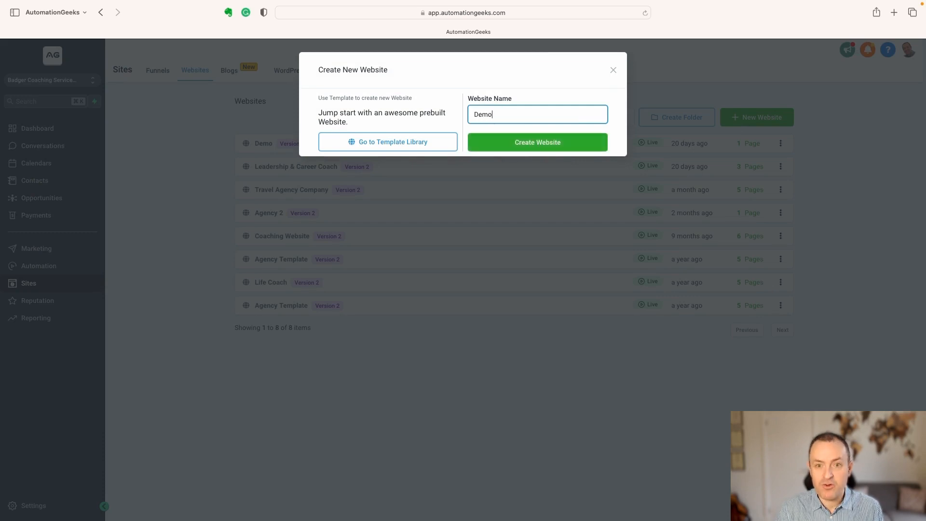
{"action": "left_click", "coordinate": [536, 142]}
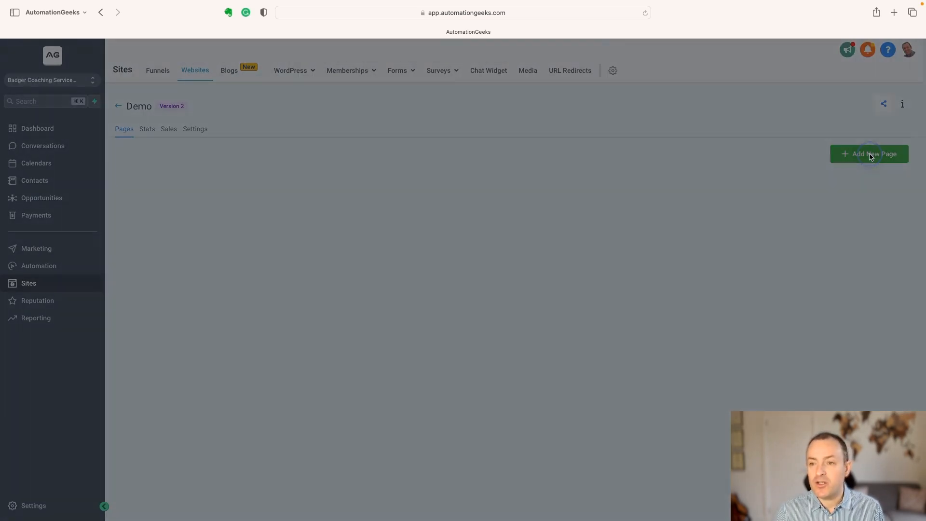
- Add a page named 'TEst' to Demo and start it from blank
{"action": "left_click", "coordinate": [869, 154]}
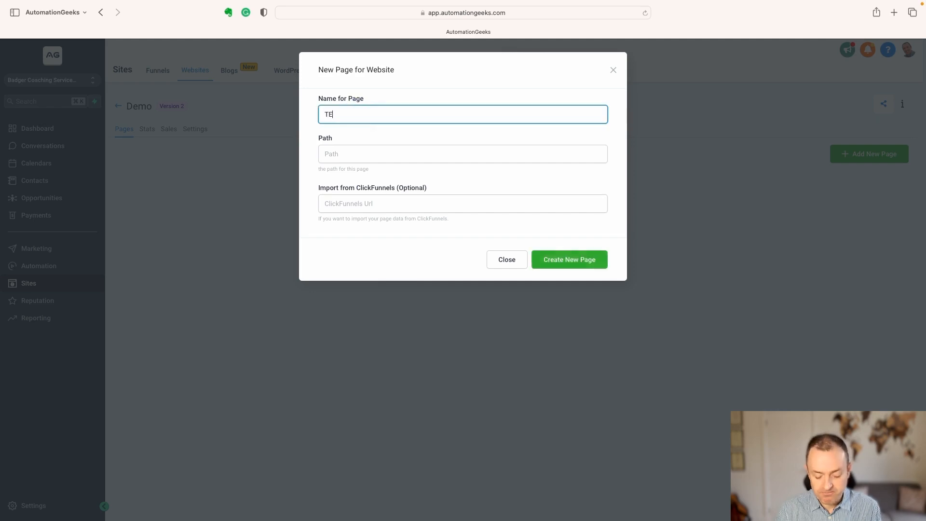
{"action": "type", "text": "st"}
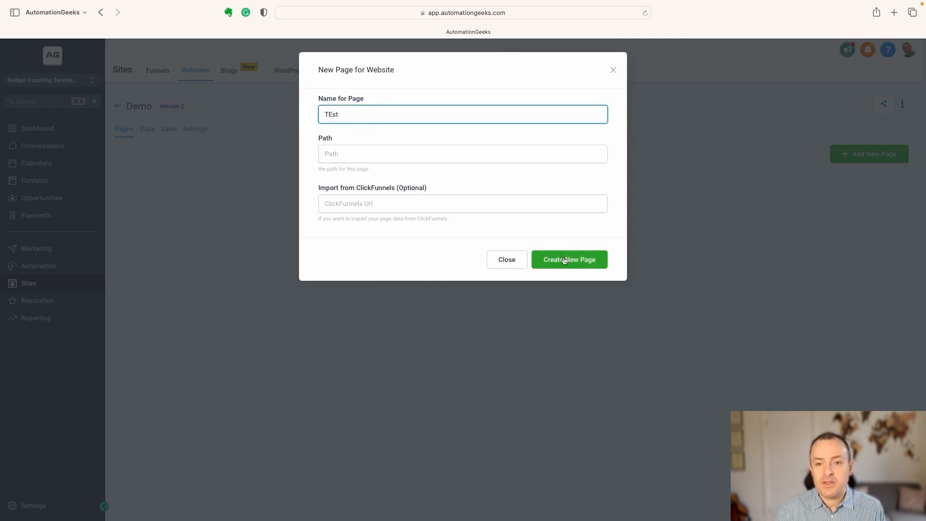
{"action": "left_click", "coordinate": [568, 259]}
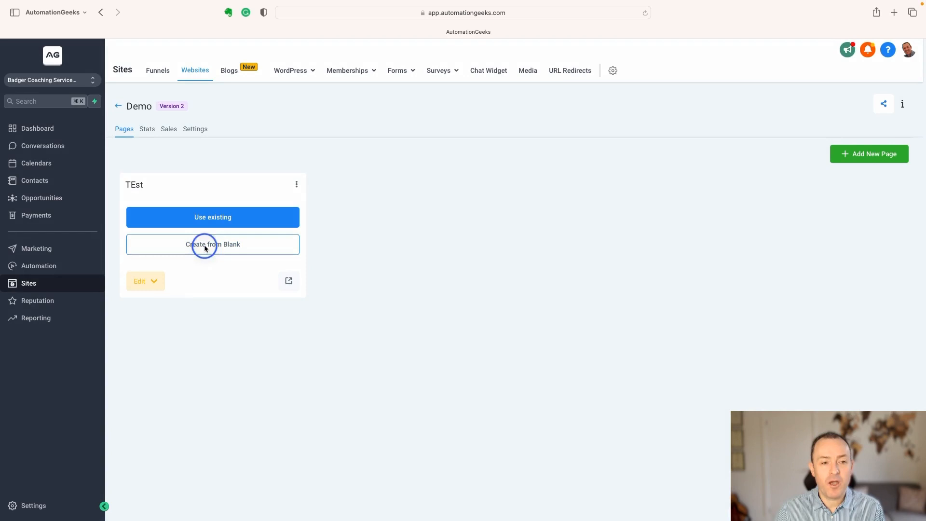
{"action": "left_click", "coordinate": [213, 244]}
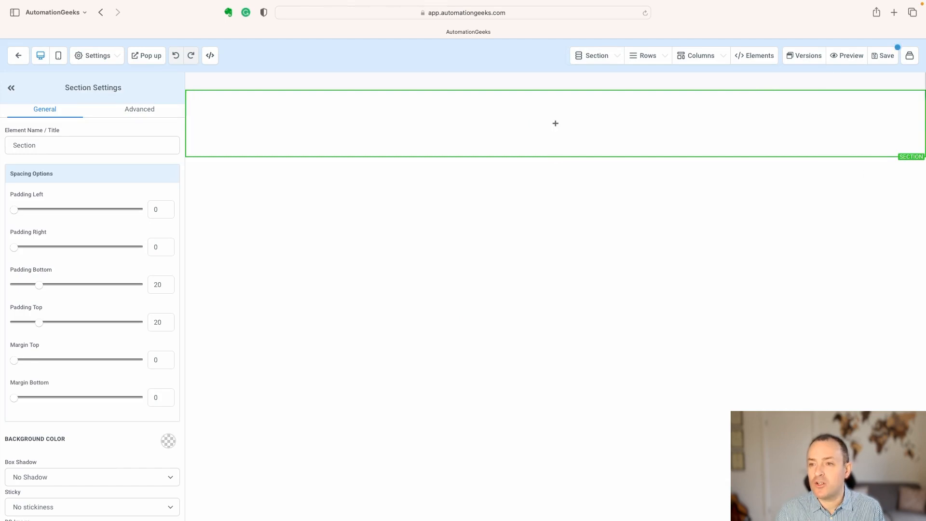
- Add a one-column row with a paragraph holding {{ custom_values.legal_wording }}
{"action": "left_click", "coordinate": [555, 123]}
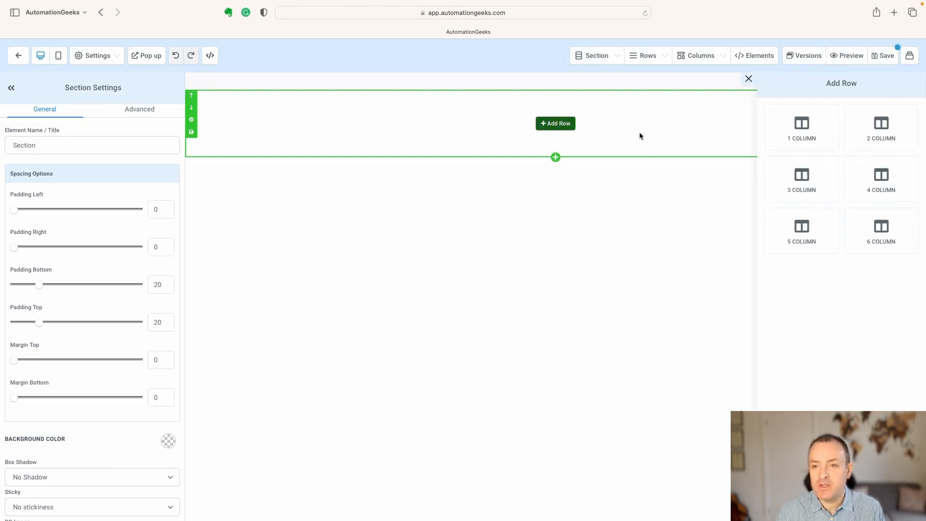
{"action": "left_click", "coordinate": [802, 127]}
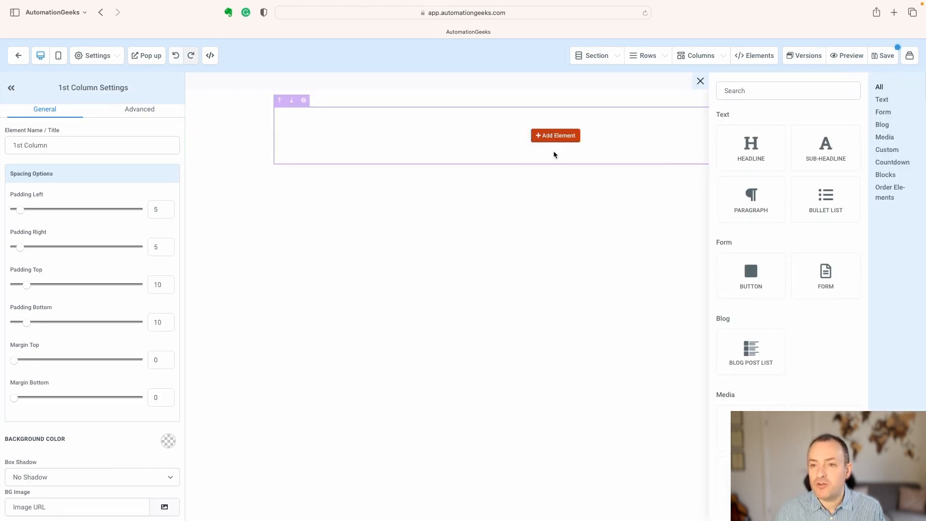
{"action": "left_click", "coordinate": [750, 199]}
{"action": "type", "text": "Some"}
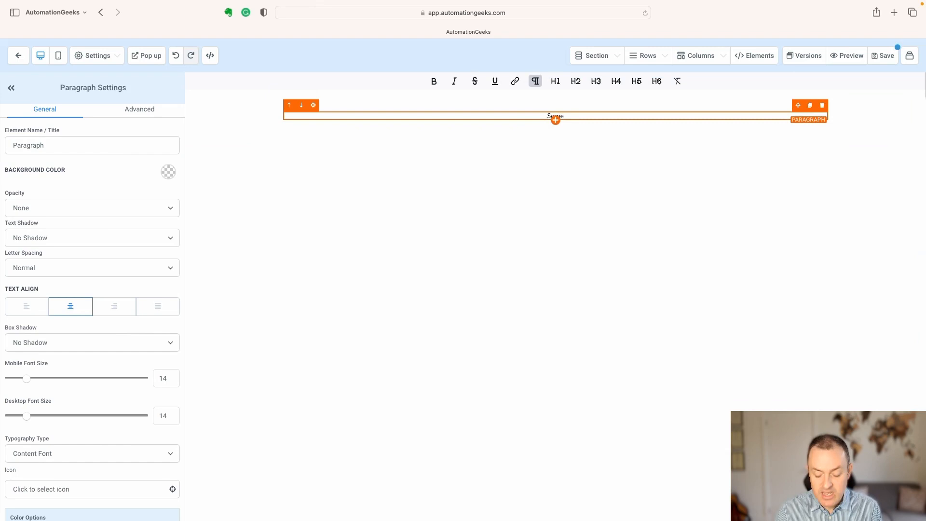
{"action": "type", "text": "legal wro"}
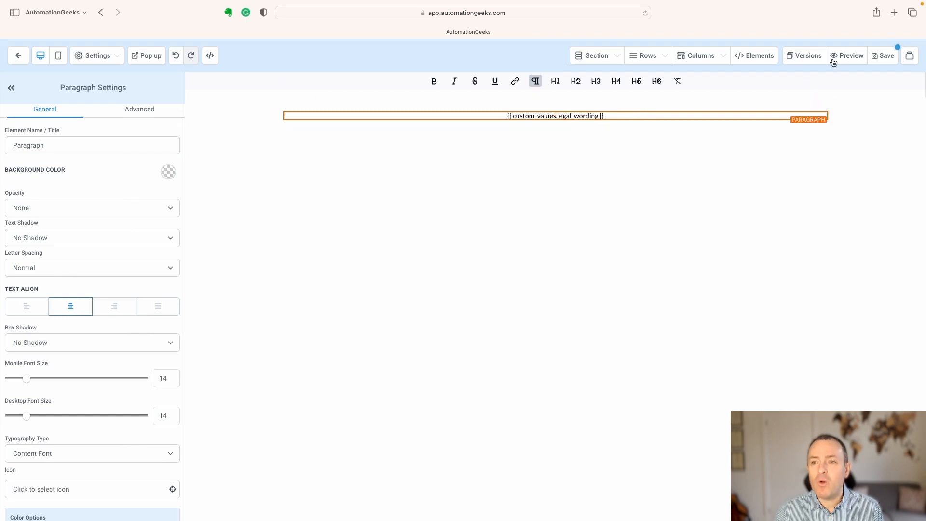
- Preview the TEst page to check it shows 'Some legal wording', then return to the editor
{"action": "left_click", "coordinate": [884, 55]}
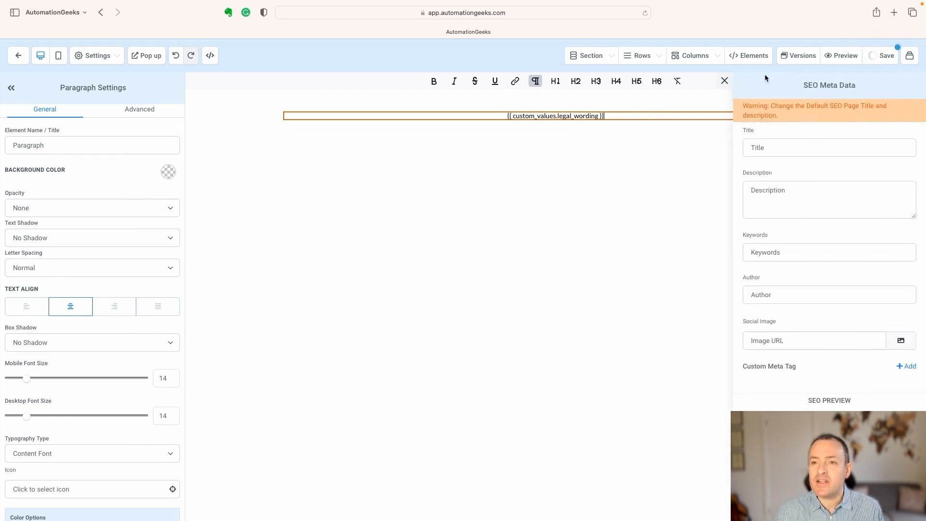
{"action": "left_click", "coordinate": [724, 81]}
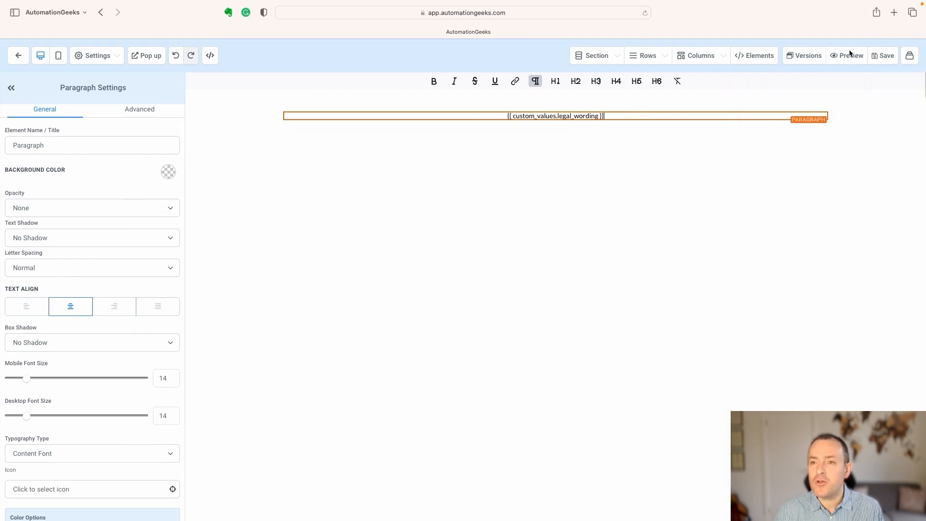
{"action": "left_click", "coordinate": [850, 55]}
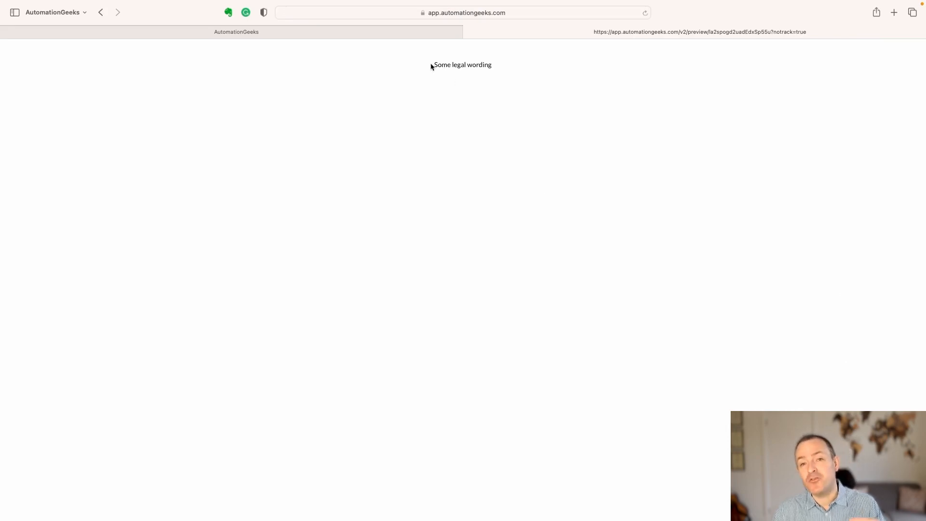
{"action": "mouse_move", "coordinate": [446, 61]}
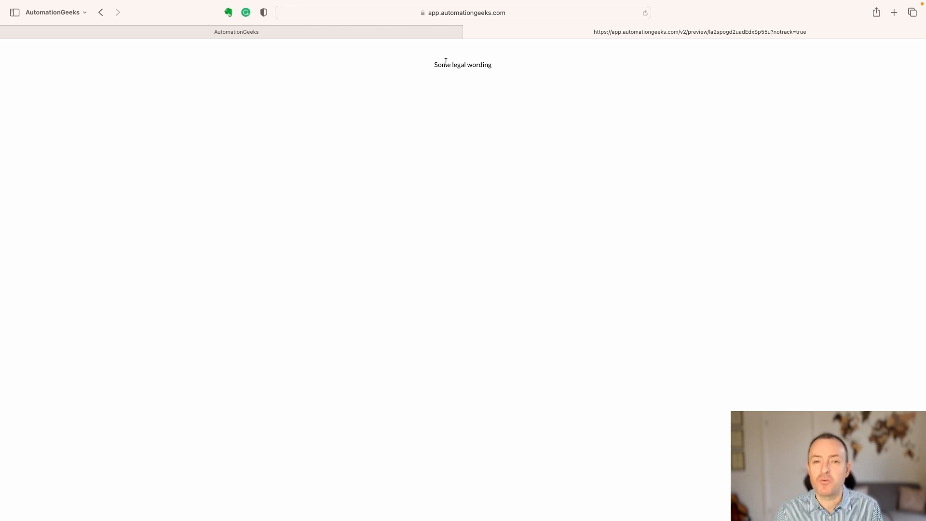
{"action": "mouse_move", "coordinate": [418, 50]}
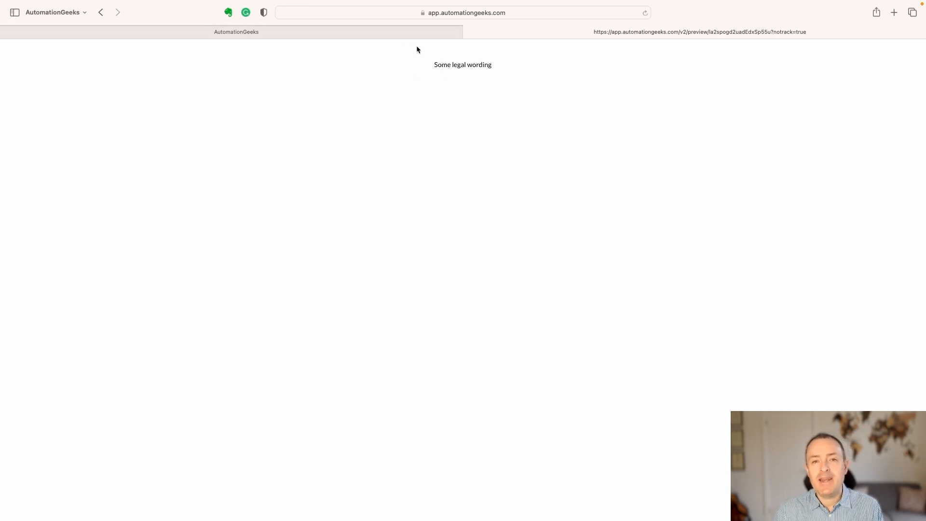
{"action": "left_click", "coordinate": [462, 64]}
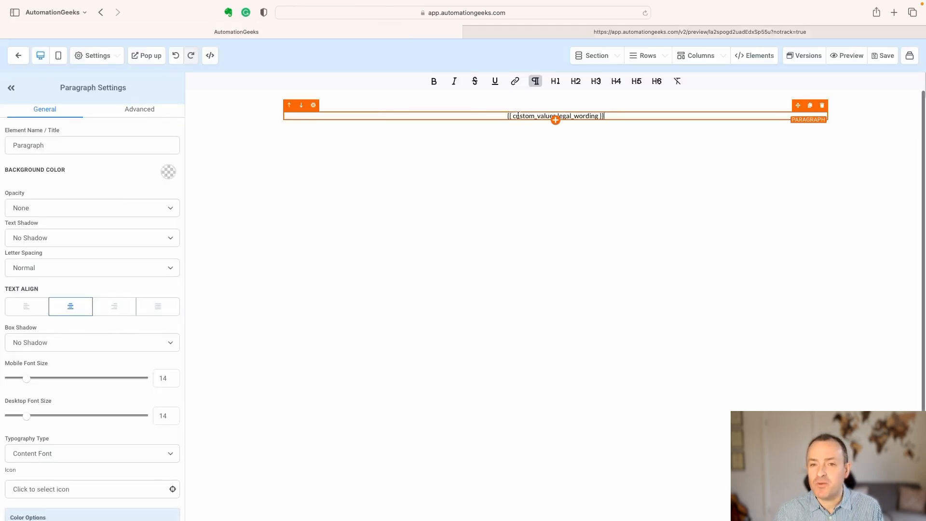
{"action": "mouse_move", "coordinate": [608, 118]}
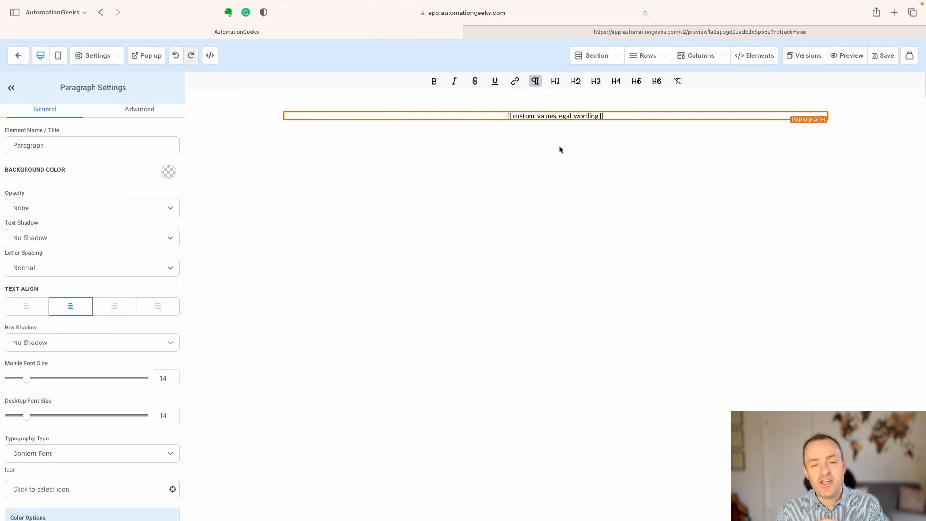
{"action": "mouse_move", "coordinate": [555, 116]}
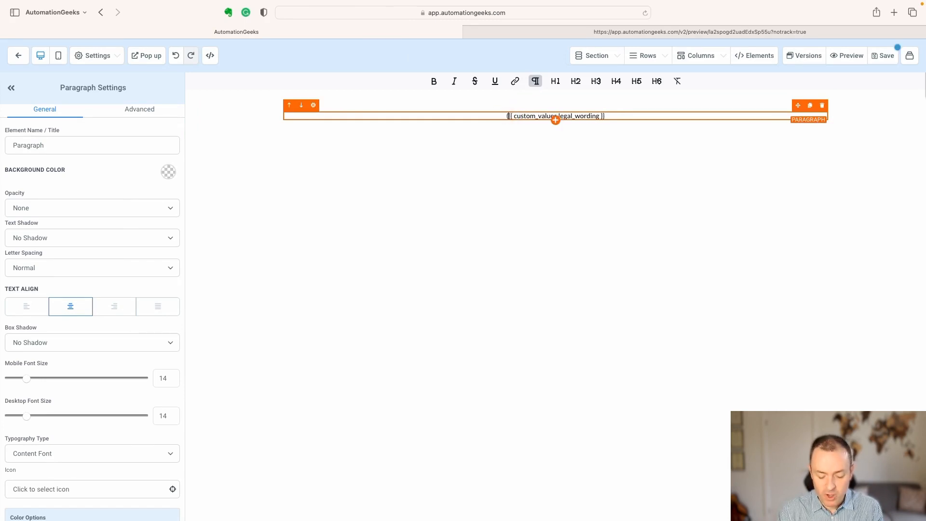
- Prefix the footer with © {{right_now.year}}, save, and verify the preview shows '© 2023'
{"action": "type", "text": "© {{right_now.year"}
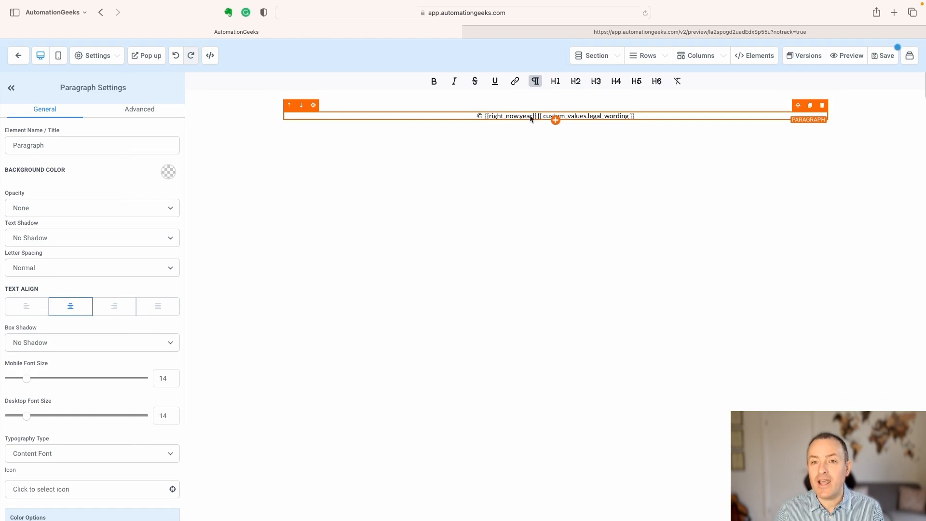
{"action": "left_click", "coordinate": [886, 55]}
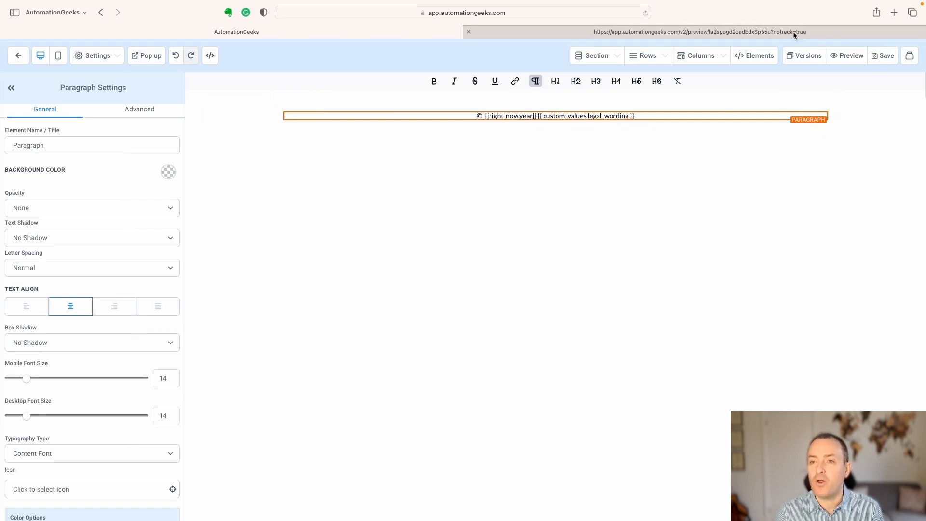
{"action": "left_click", "coordinate": [699, 32]}
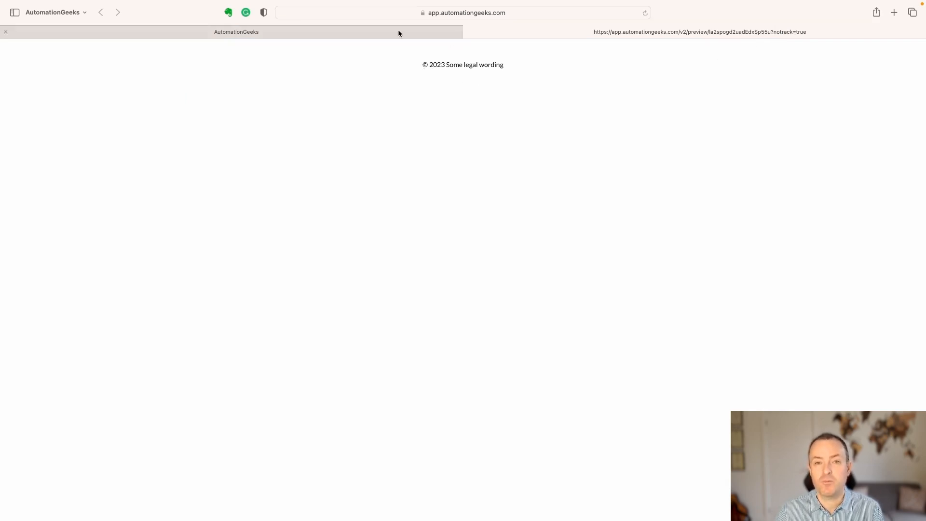
{"action": "left_click", "coordinate": [466, 64]}
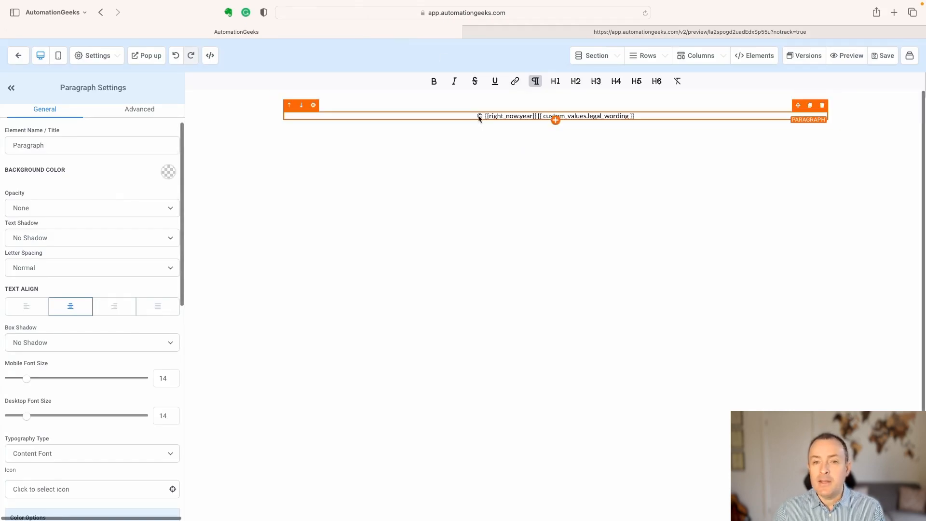
{"action": "type", "text": "©"}
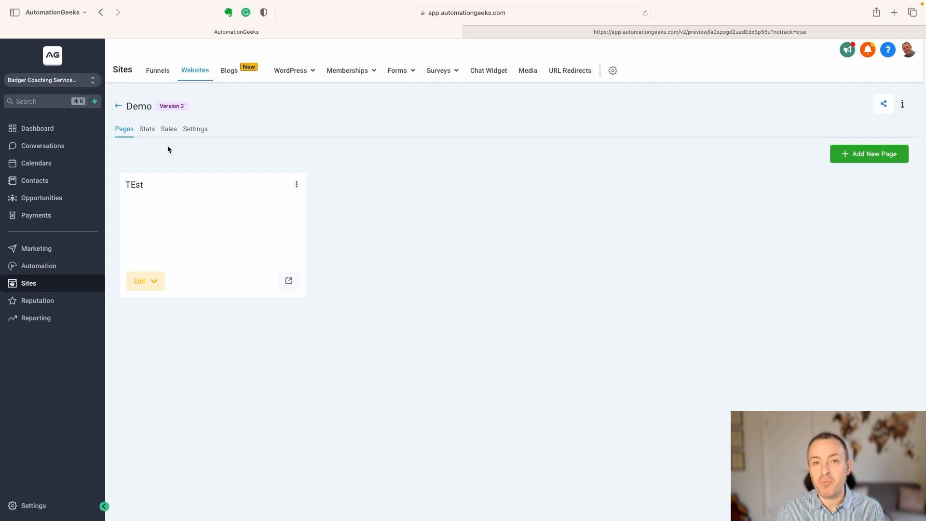
{"action": "mouse_move", "coordinate": [35, 180]}
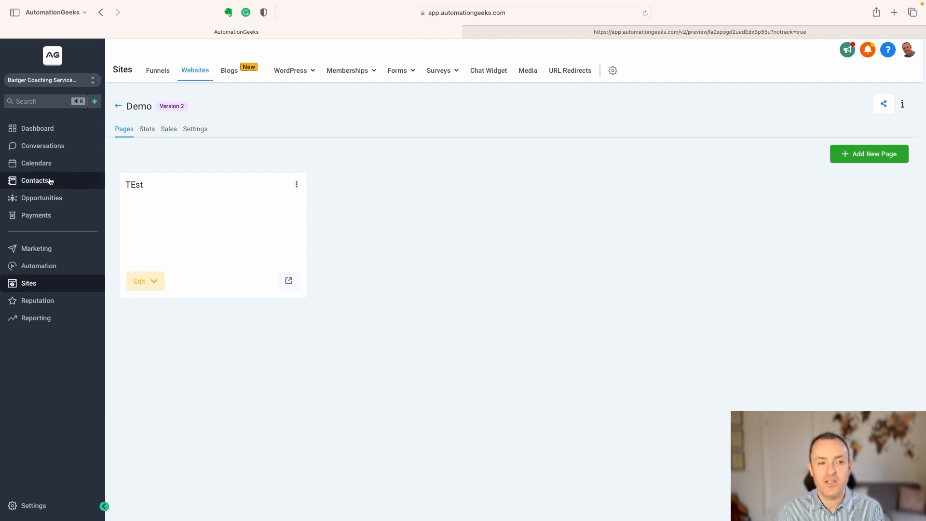
{"action": "left_click", "coordinate": [34, 180]}
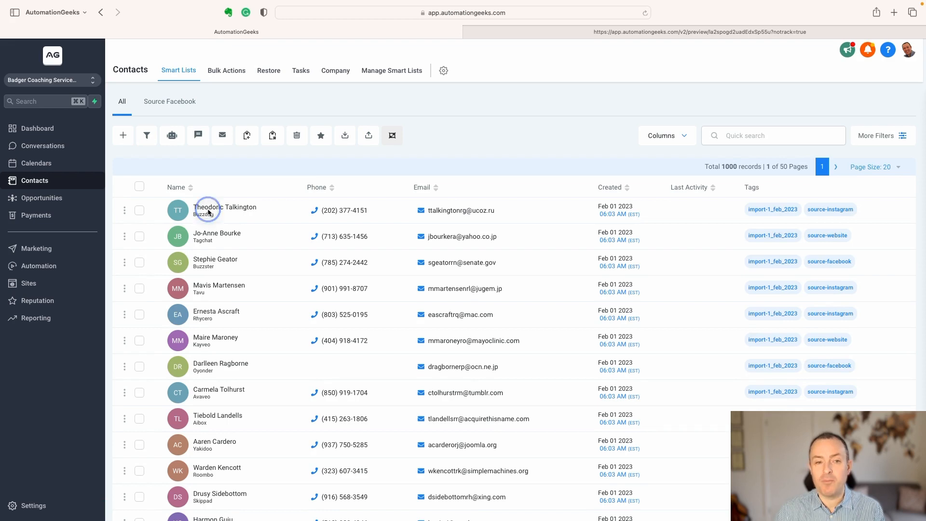
{"action": "left_click", "coordinate": [225, 207]}
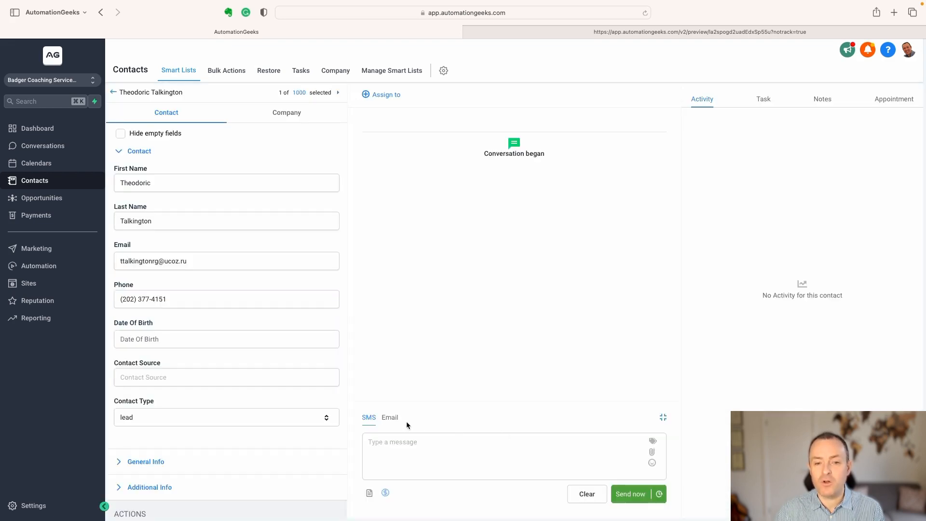
- Switch the composer to Email and insert the Legal Wording custom value
{"action": "left_click", "coordinate": [390, 416]}
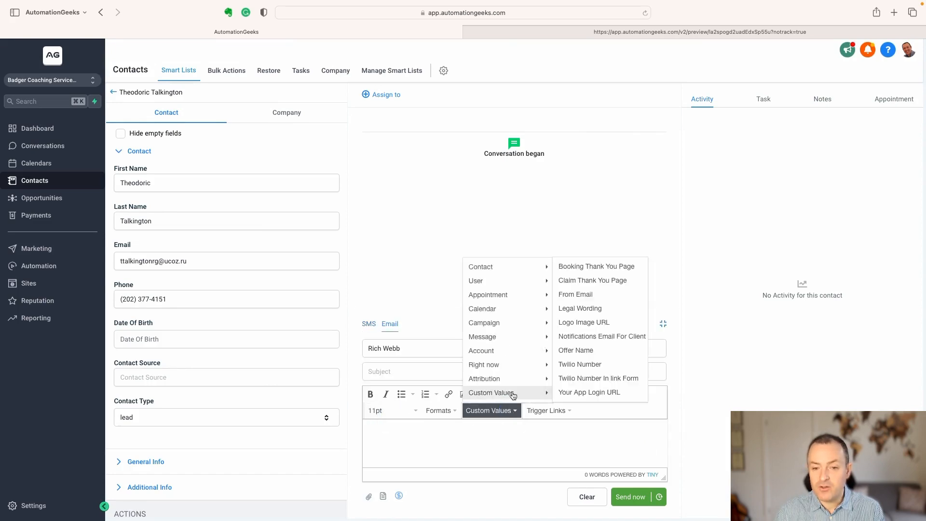
{"action": "mouse_move", "coordinate": [597, 308]}
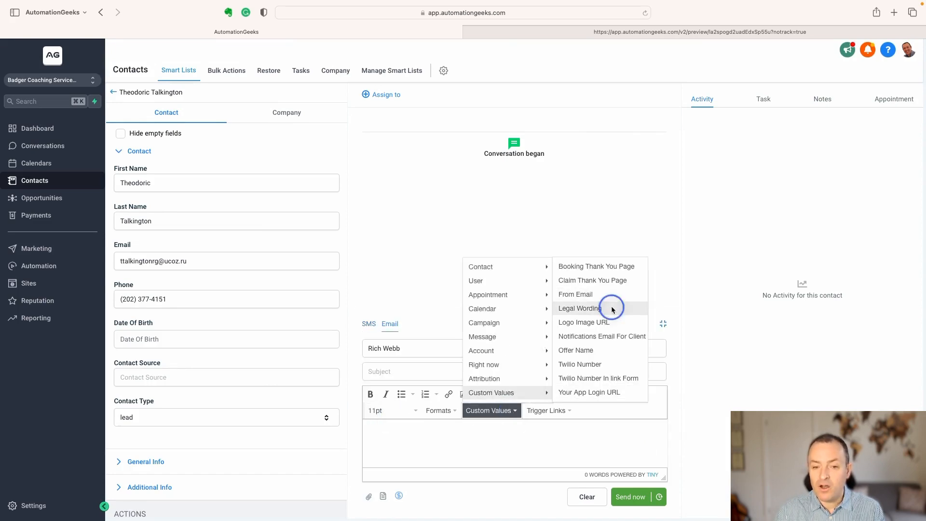
{"action": "left_click", "coordinate": [579, 308]}
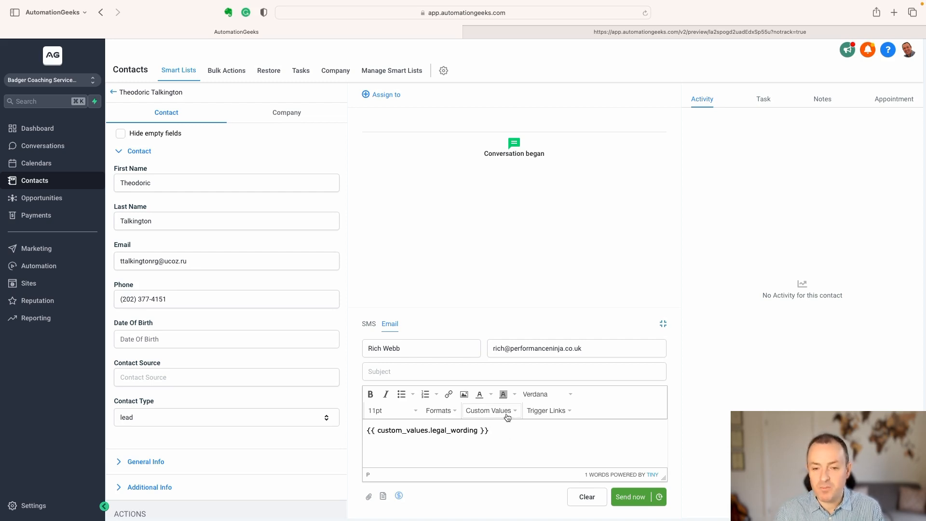
{"action": "mouse_move", "coordinate": [489, 437]}
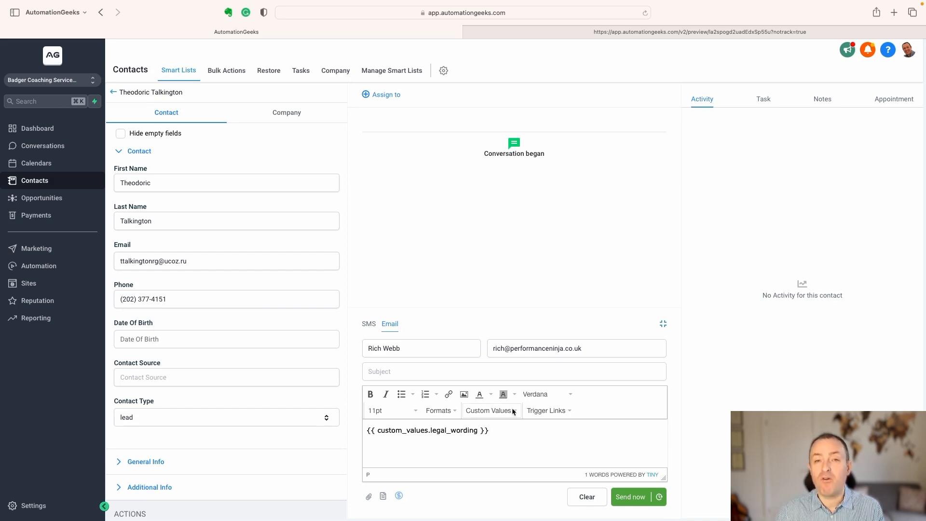
{"action": "mouse_move", "coordinate": [503, 434]}
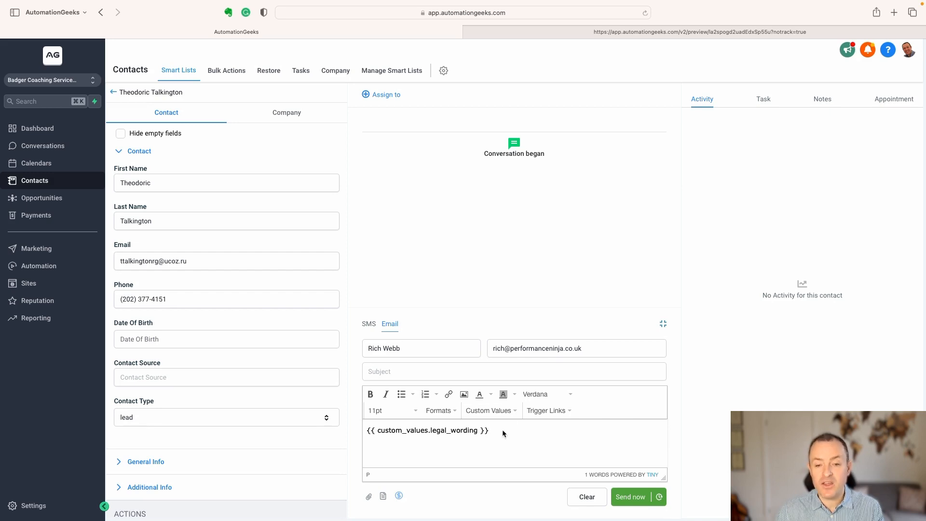
{"action": "mouse_move", "coordinate": [483, 430]}
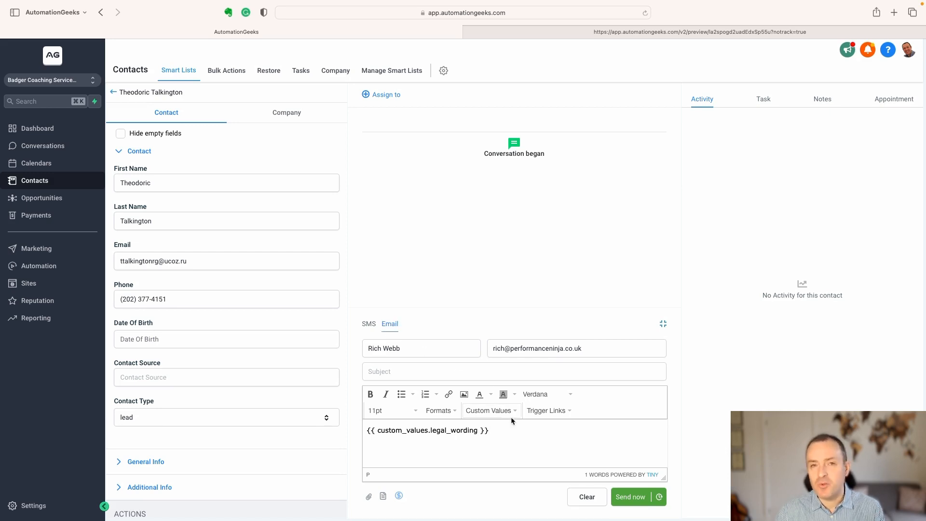
{"action": "mouse_move", "coordinate": [503, 424]}
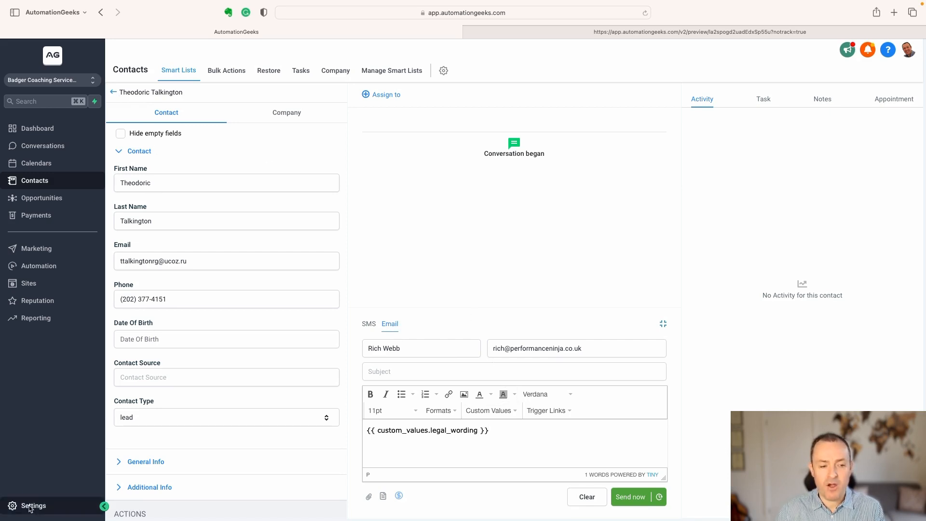
- Open Settings and go to Custom Values to see Legal Wording listed
{"action": "left_click", "coordinate": [32, 505]}
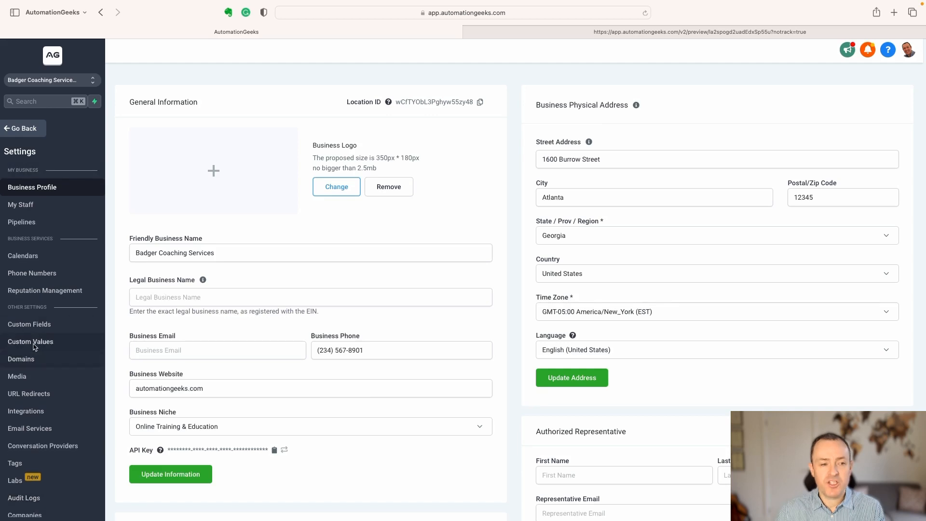
{"action": "left_click", "coordinate": [30, 341]}
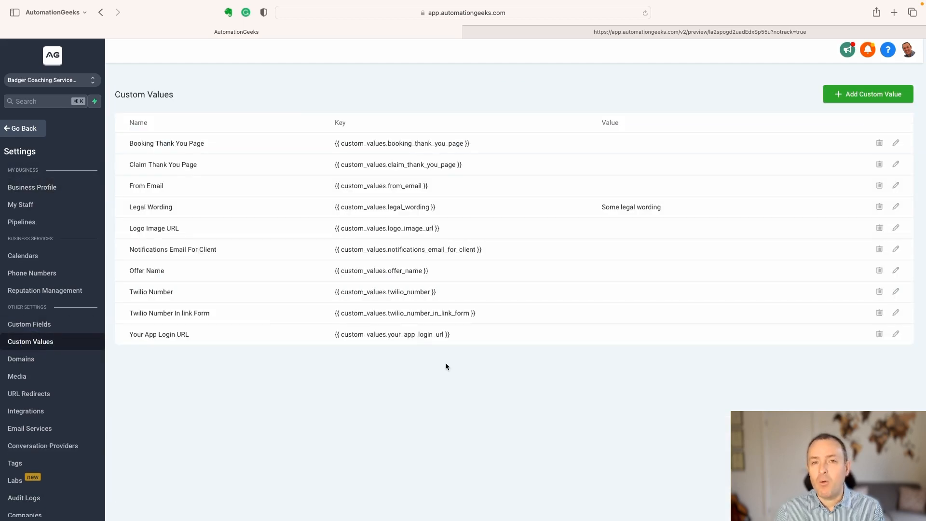
{"action": "mouse_move", "coordinate": [416, 343]}
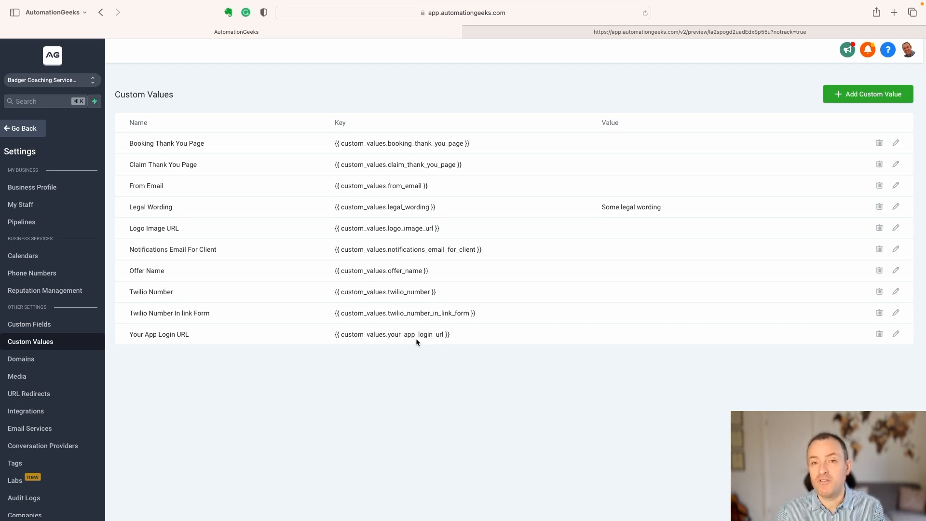
{"action": "mouse_move", "coordinate": [268, 276]}
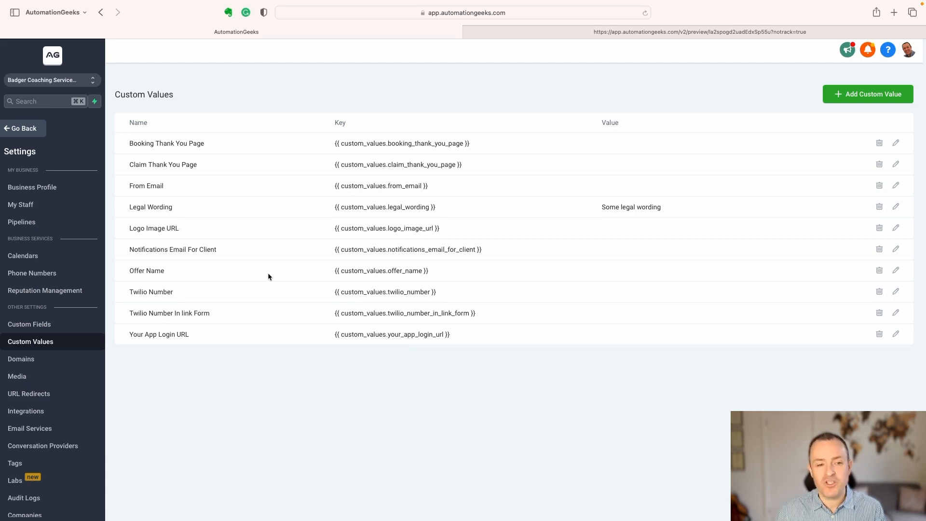
{"action": "mouse_move", "coordinate": [167, 226]}
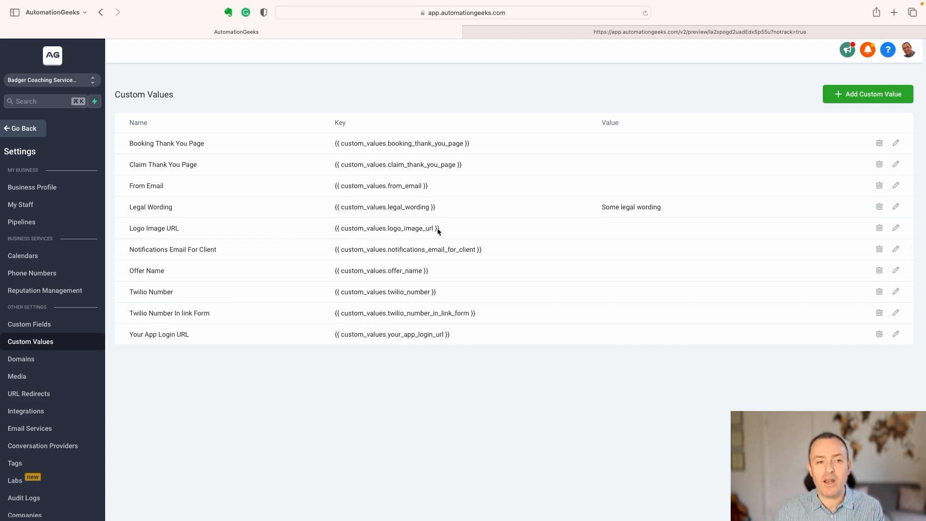
{"action": "mouse_move", "coordinate": [365, 140]}
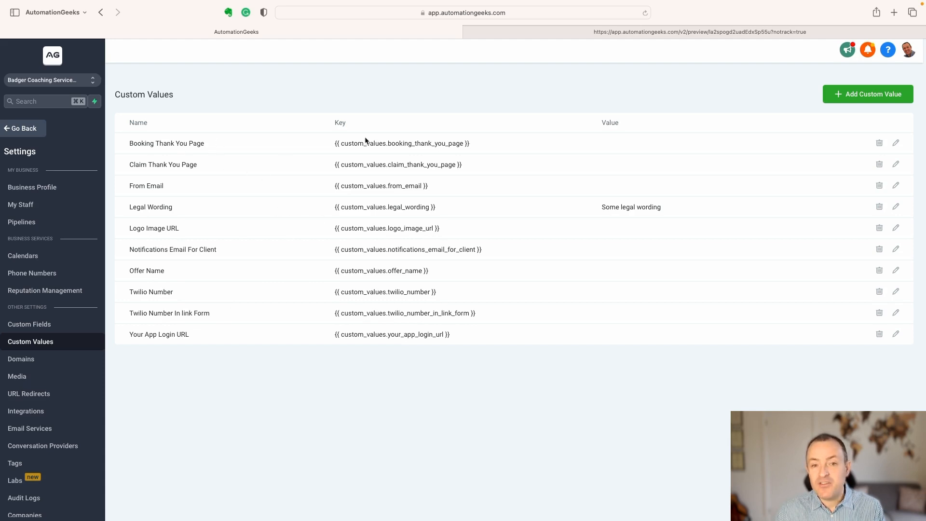
{"action": "mouse_move", "coordinate": [399, 152]}
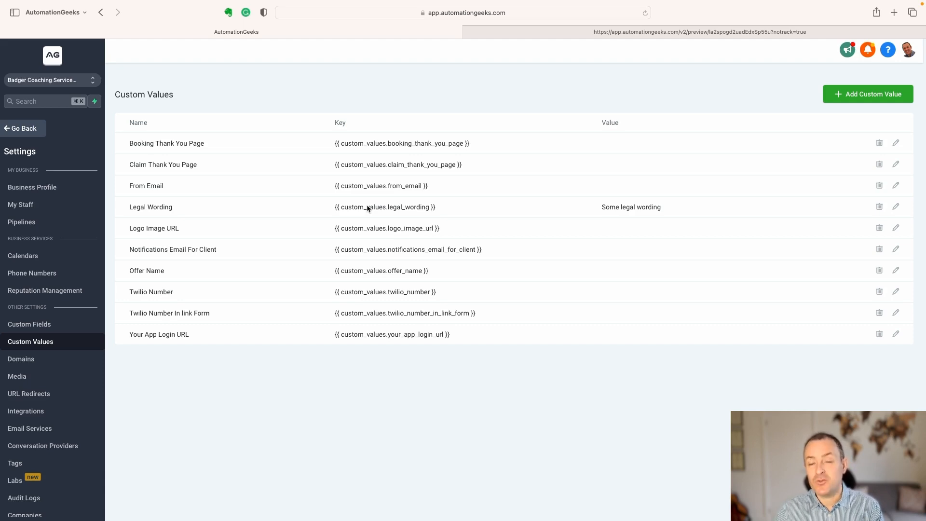
{"action": "mouse_move", "coordinate": [368, 219]}
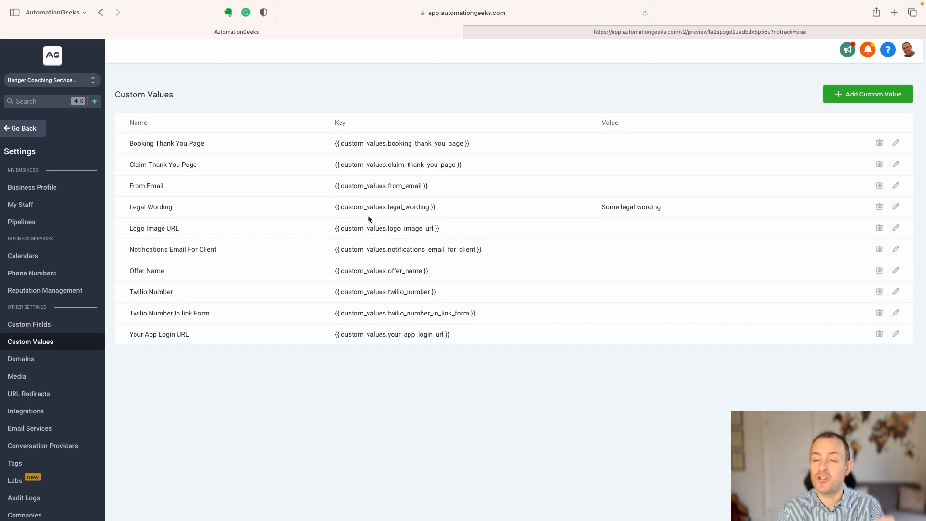